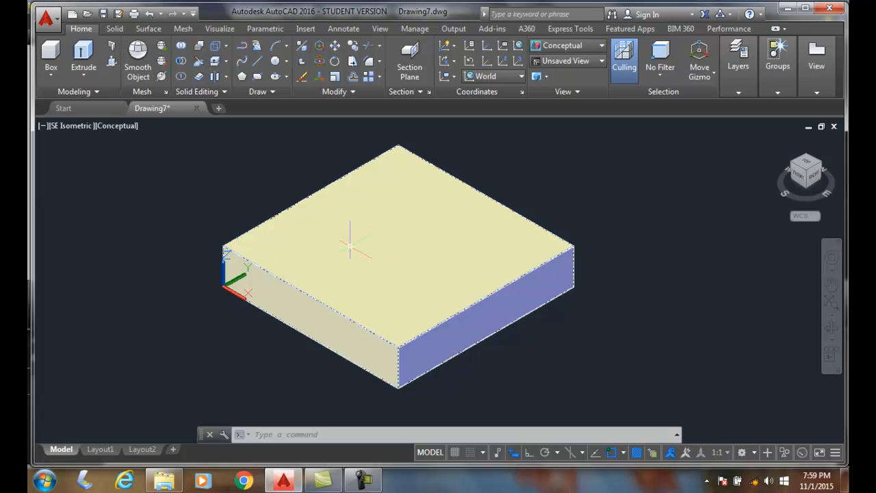
- Start a cylinder solid centred on the middle of the box's top face
click(50, 67)
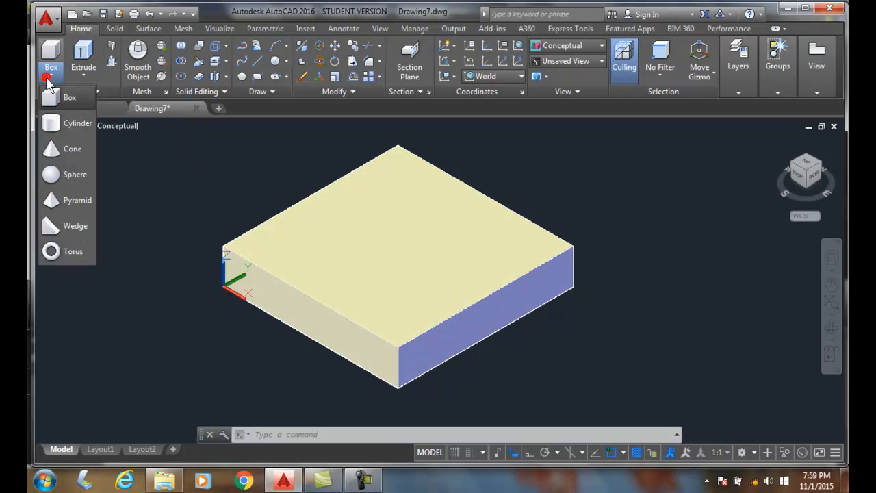
click(78, 123)
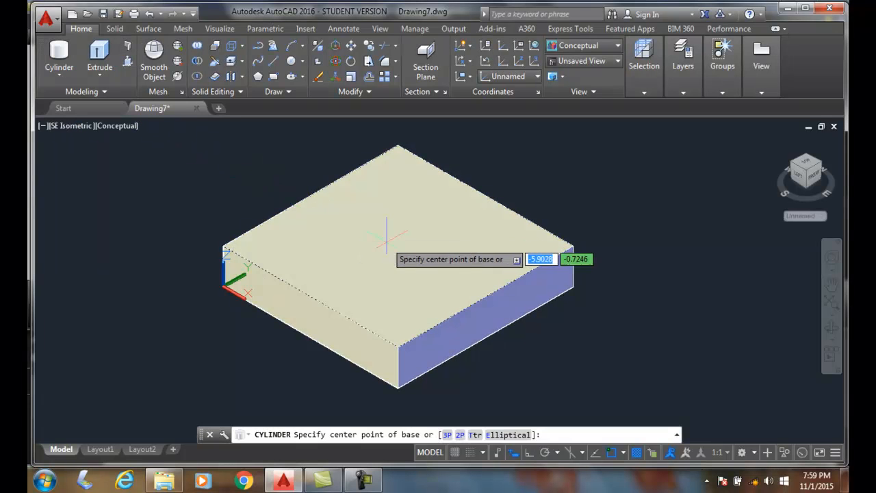
click(387, 242)
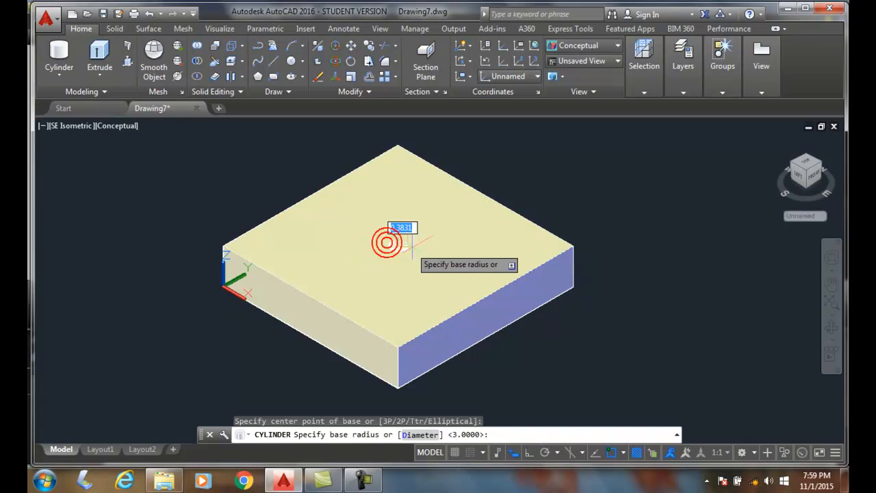
mouse_move(398, 246)
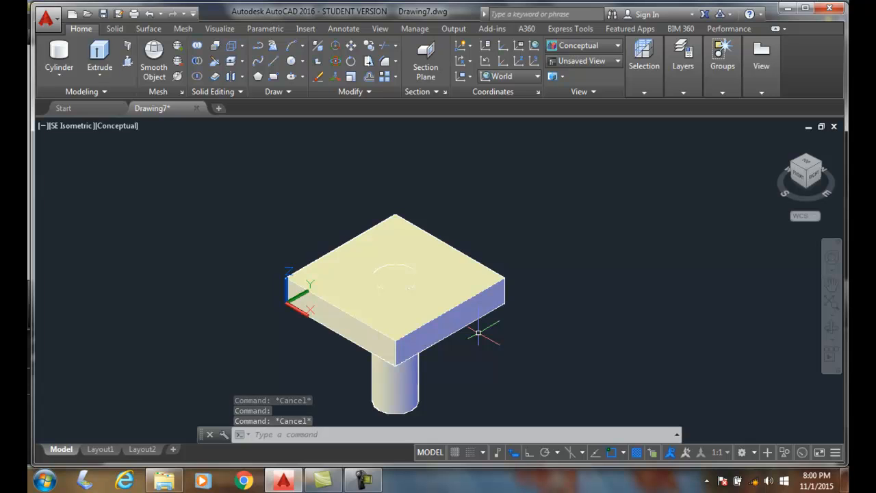
mouse_move(265, 130)
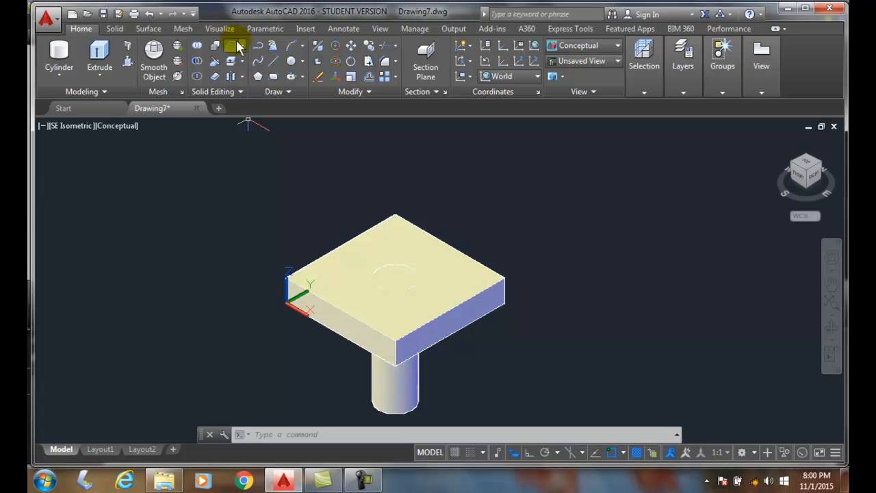
mouse_move(196, 61)
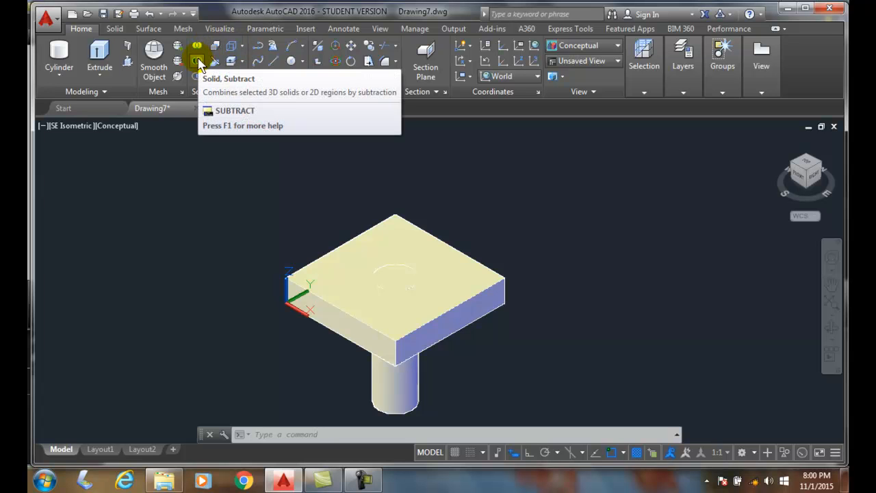
- Subtract the central cylinder from the box to leave a through-hole
click(198, 61)
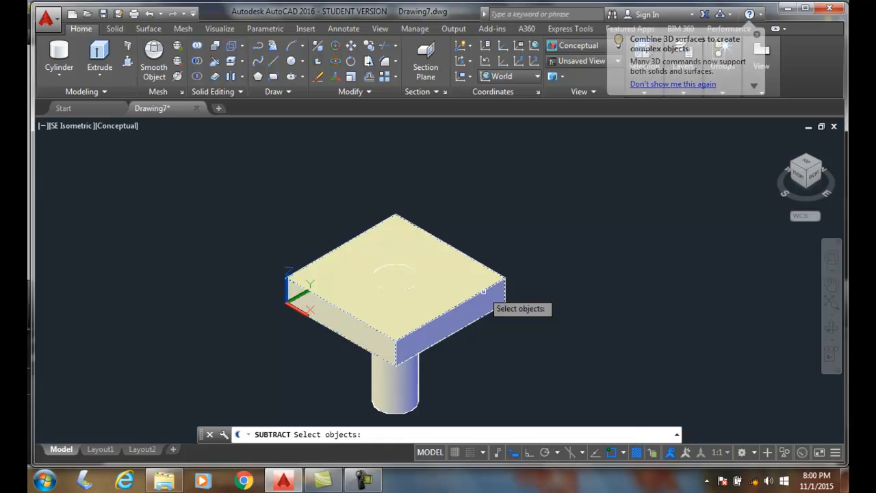
click(411, 261)
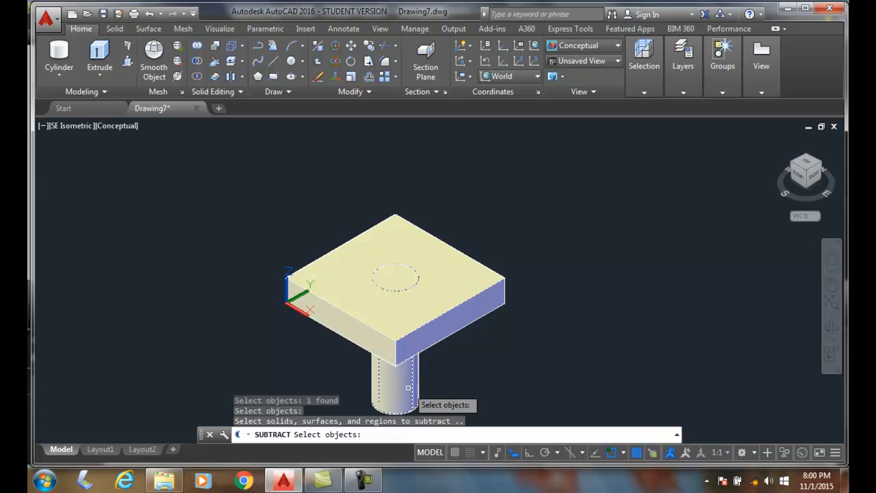
click(396, 380)
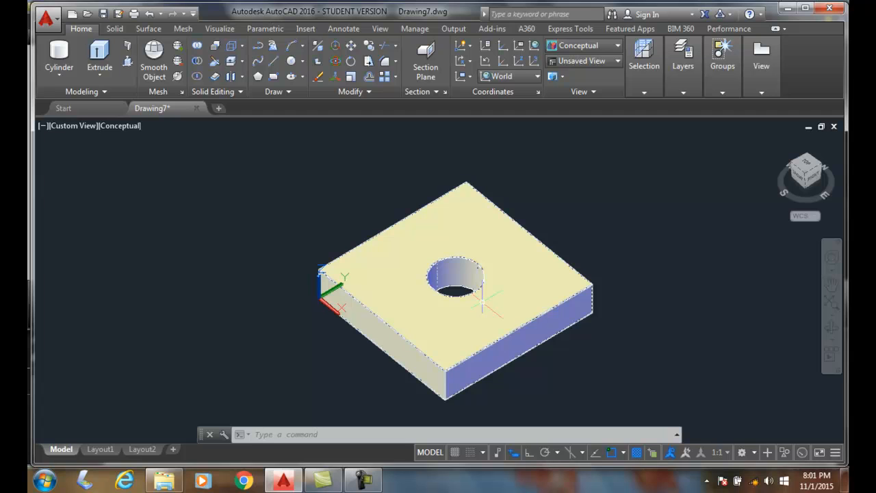
mouse_move(59, 55)
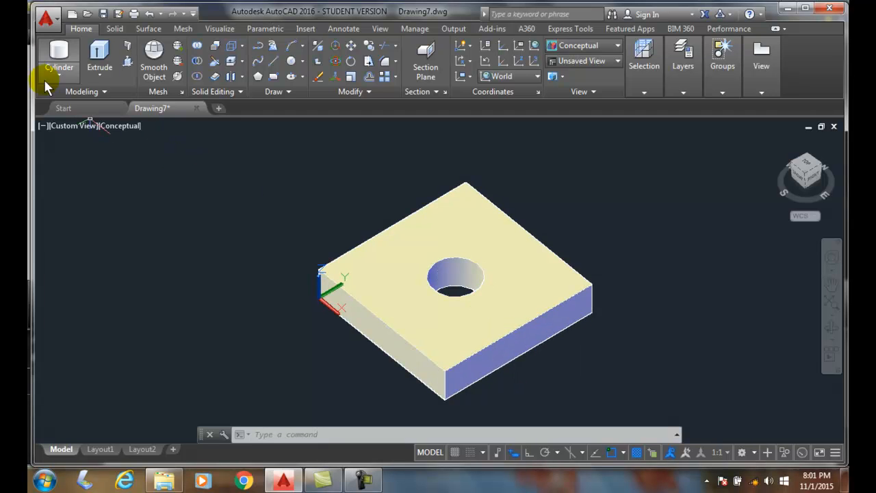
- Start a second cylinder centred on the box's right corner
click(59, 55)
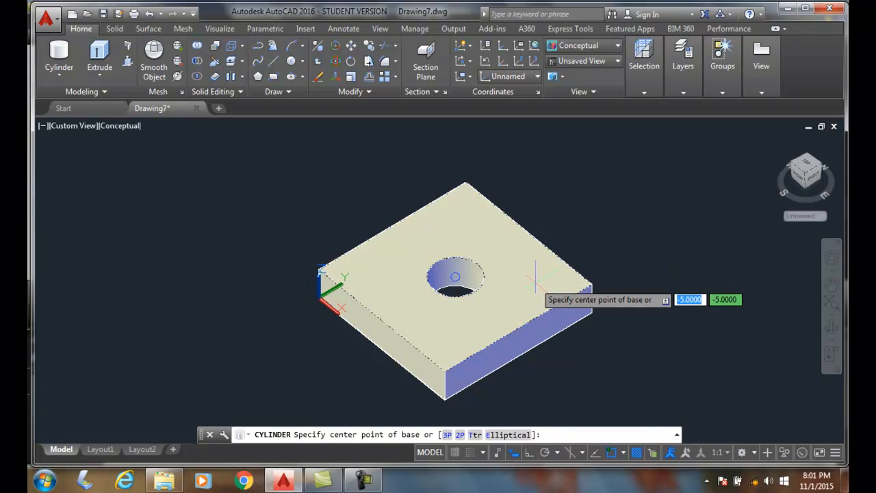
mouse_move(561, 277)
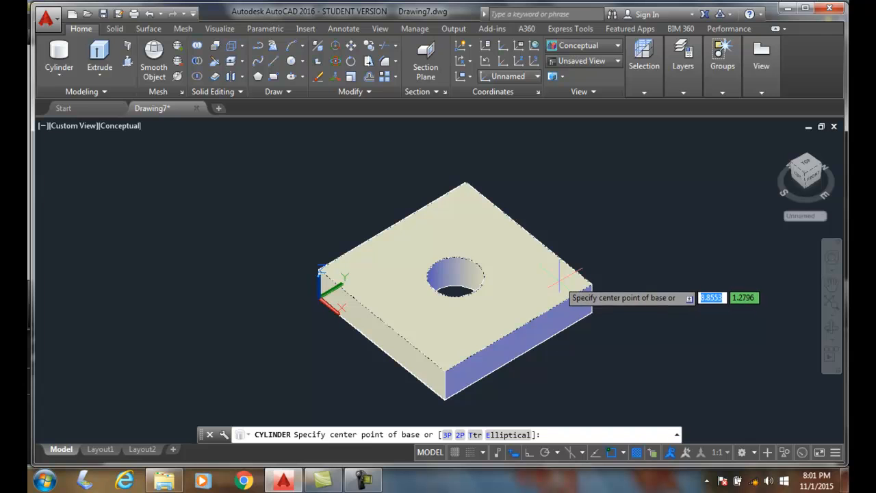
mouse_move(592, 284)
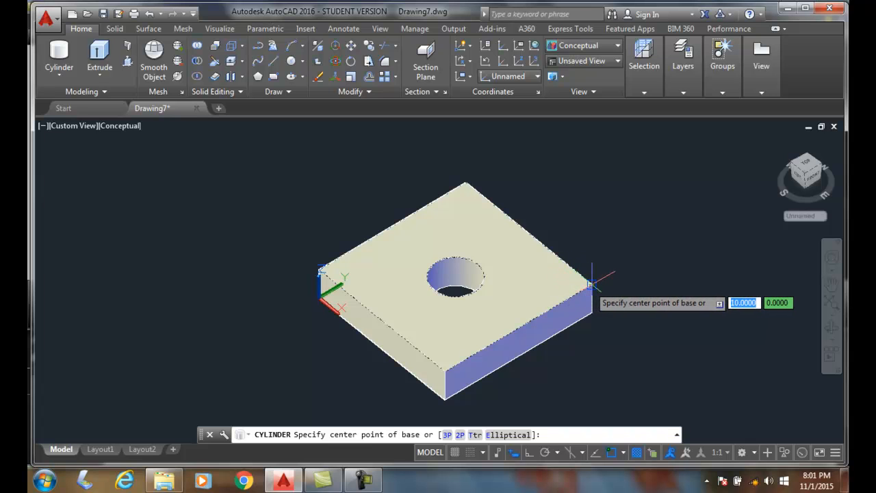
click(592, 284)
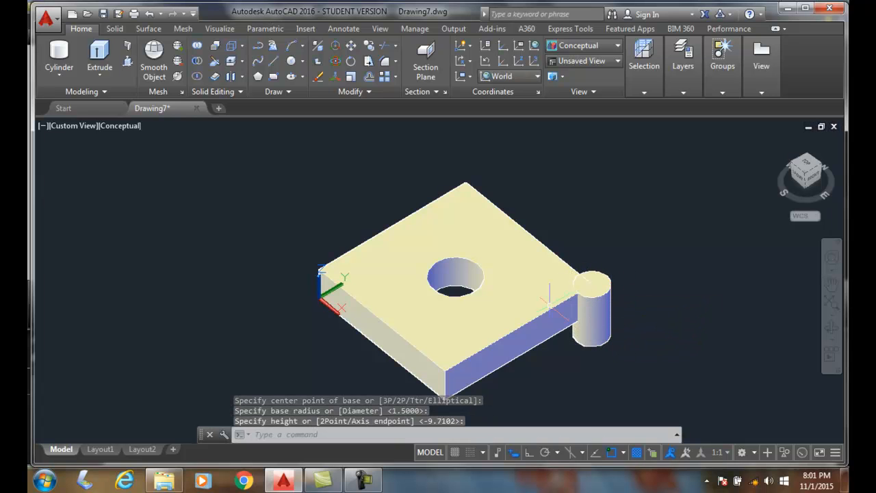
mouse_move(198, 60)
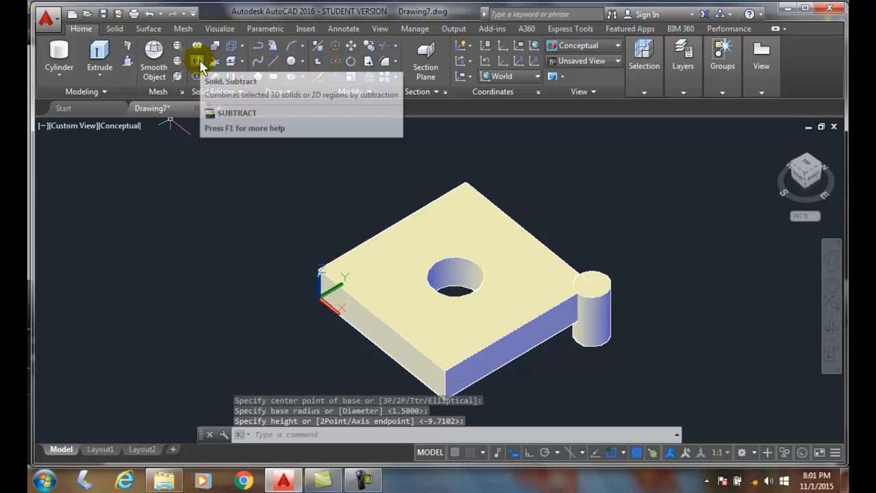
- Subtract the corner cylinder from the holed box to cut a rounded notch
click(198, 61)
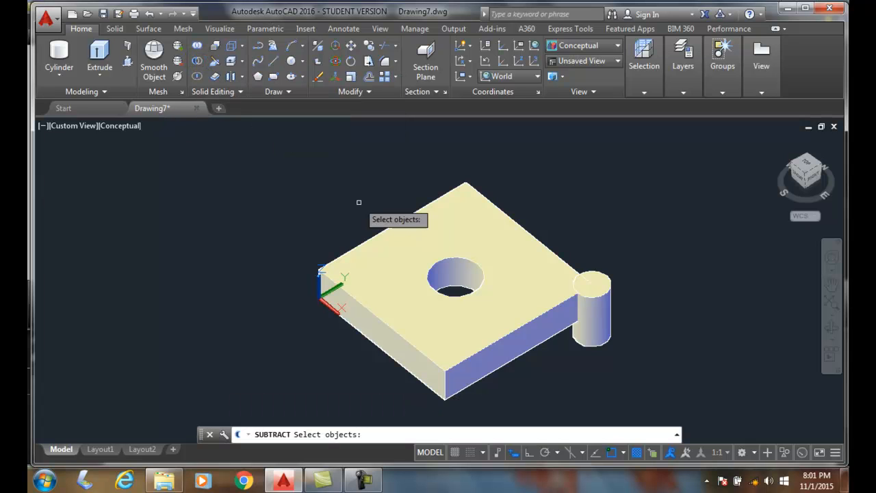
click(537, 317)
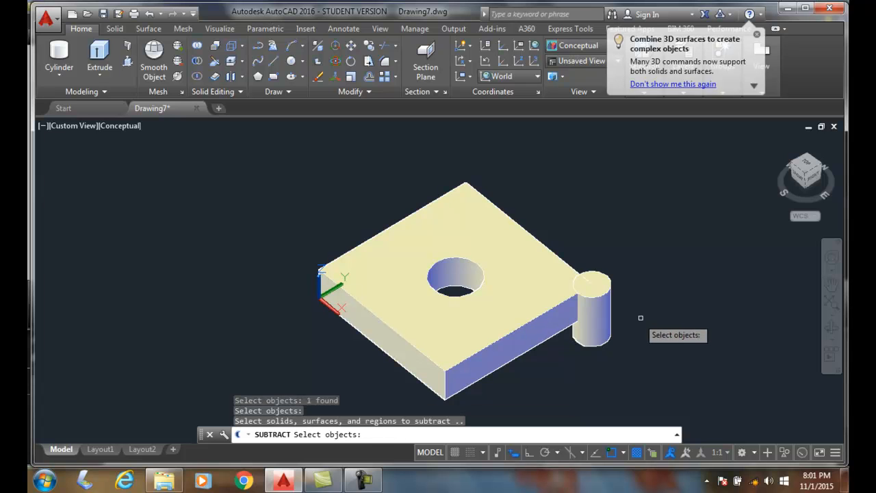
click(592, 315)
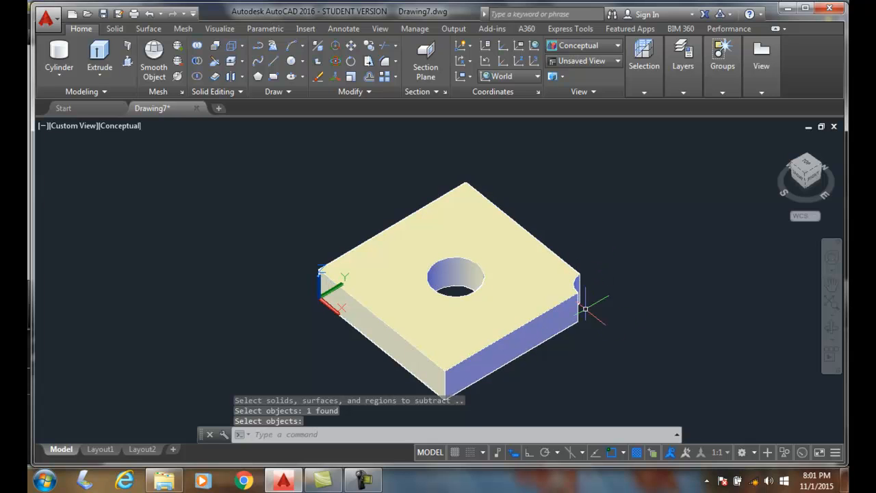
mouse_move(605, 291)
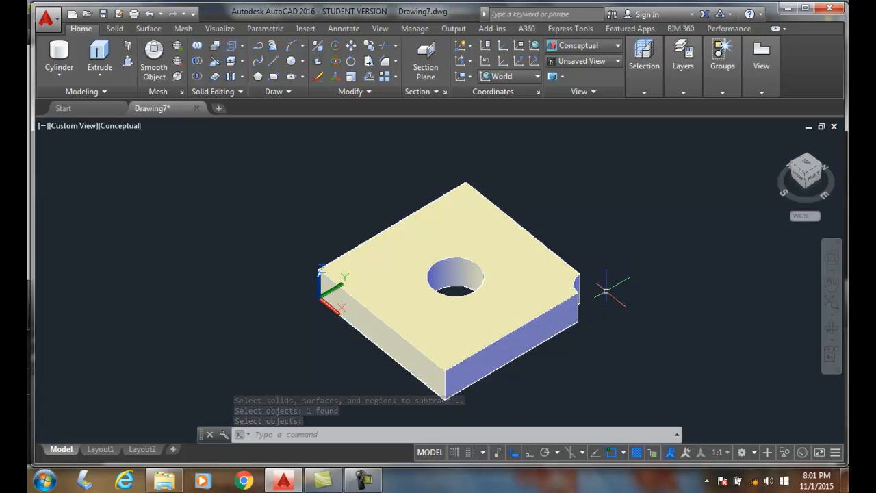